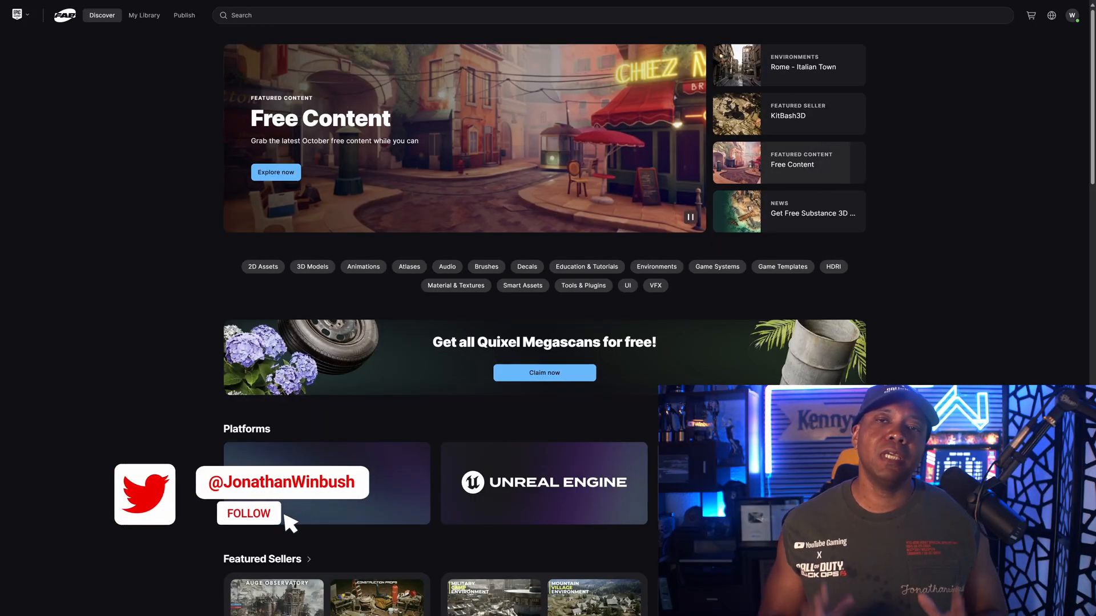
- Claim all Quixel Megascans for free from the banner offer's landing page
left_click(247, 514)
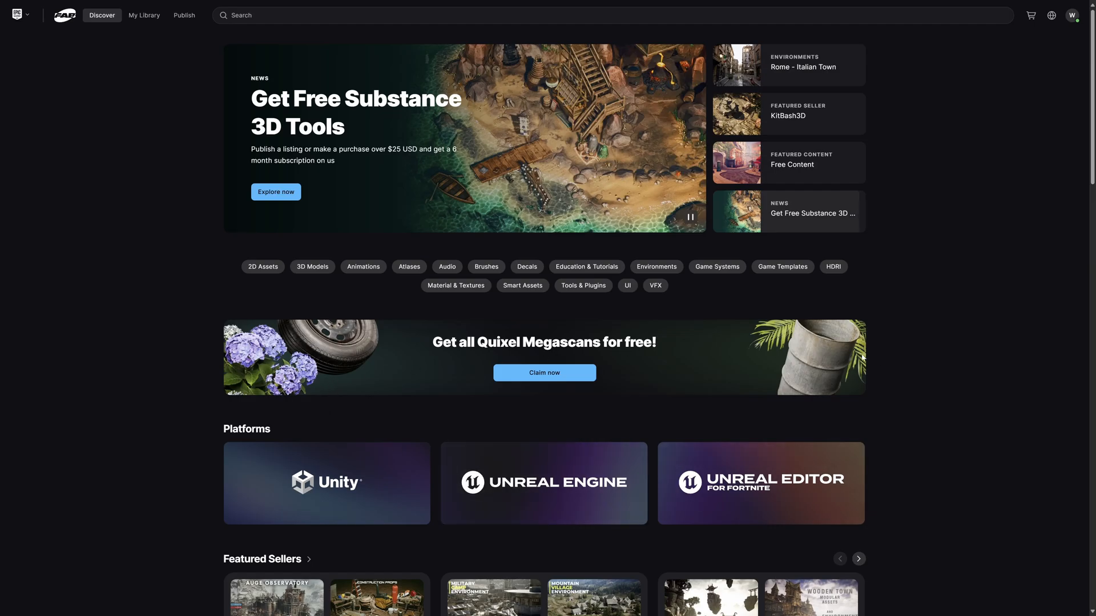
scroll("down", 3)
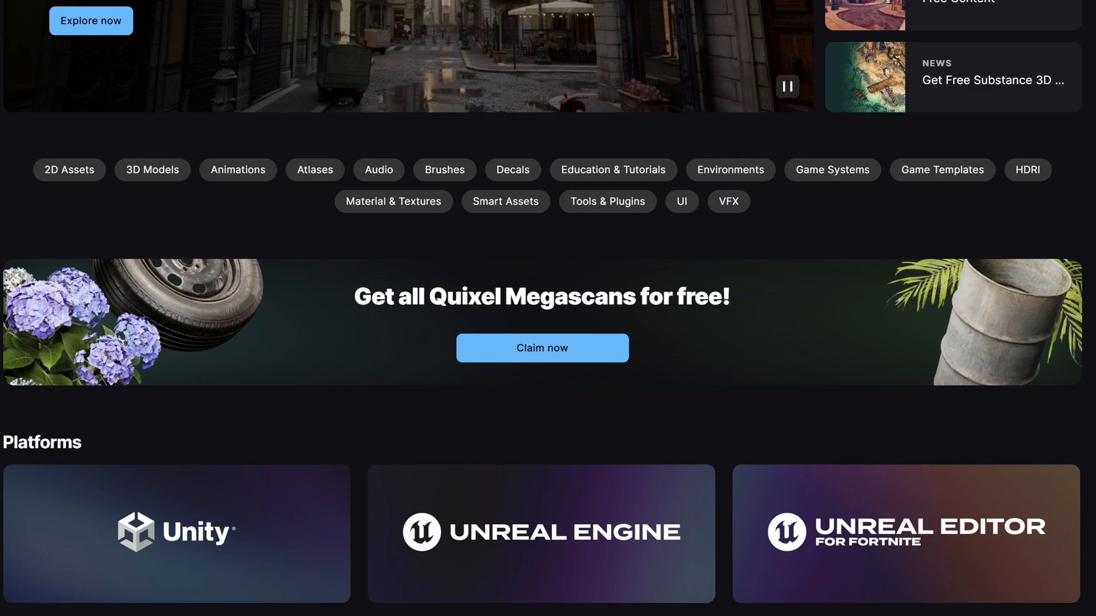
mouse_move(541, 350)
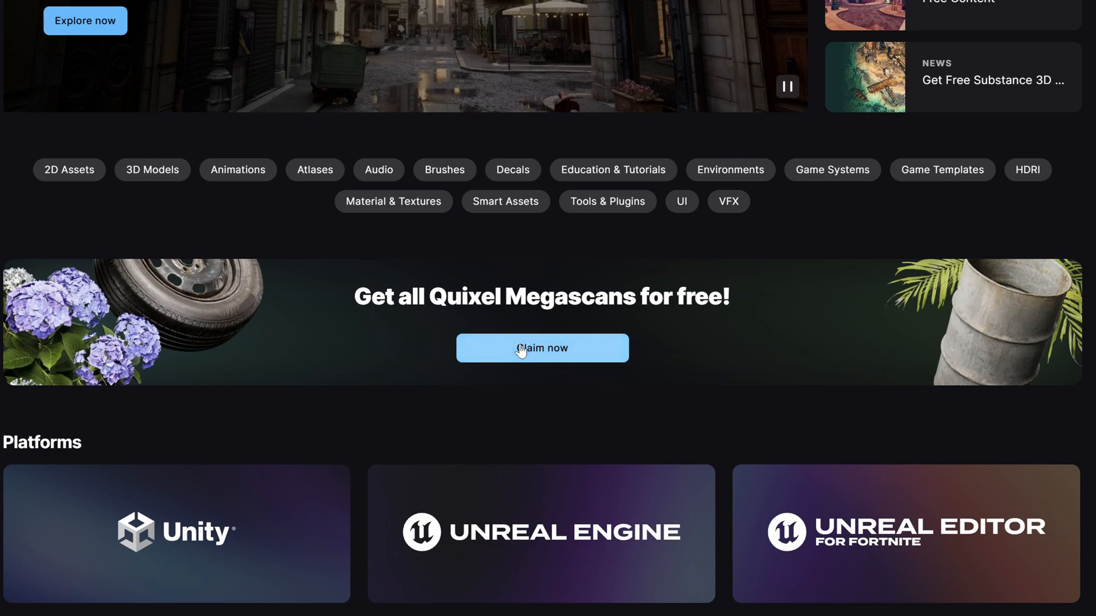
left_click(541, 348)
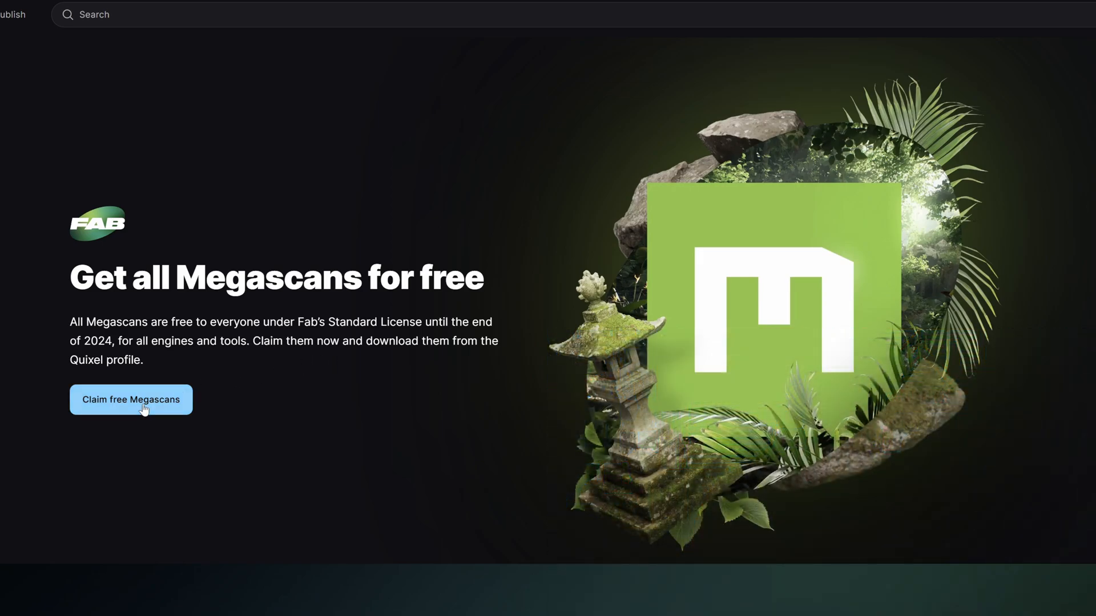
left_click(130, 400)
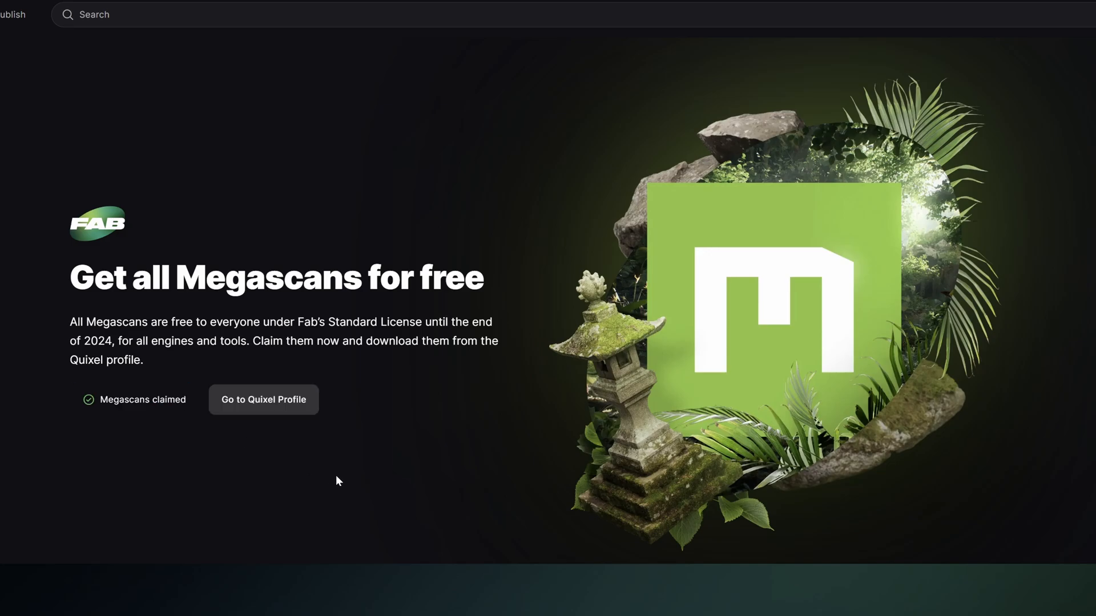
mouse_move(134, 412)
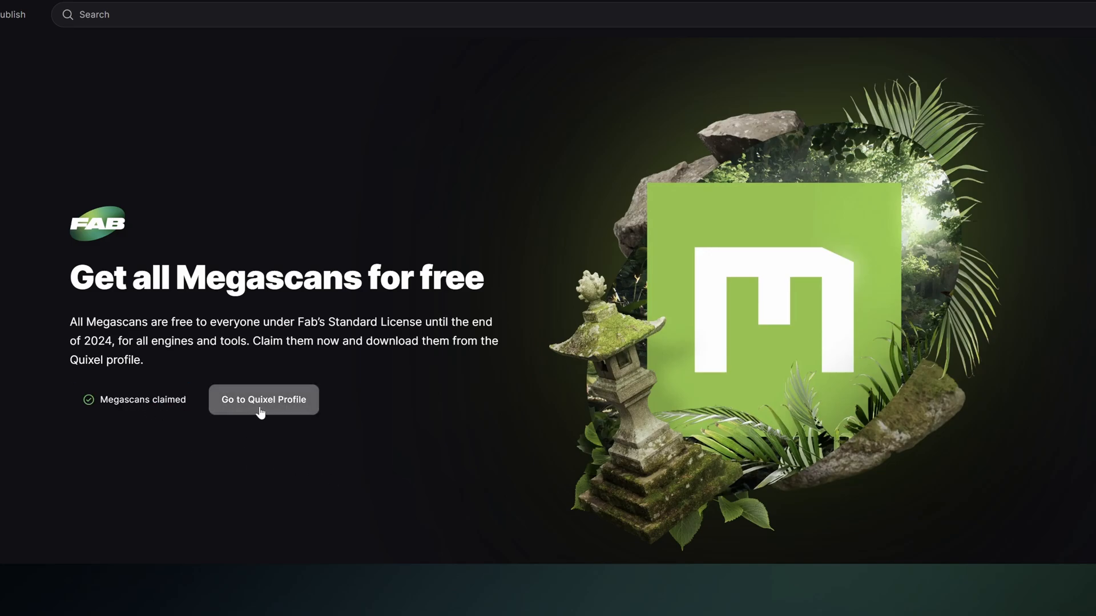
- View the owned Quixel products and check the Medieval Banquet pack shows as owned
left_click(263, 399)
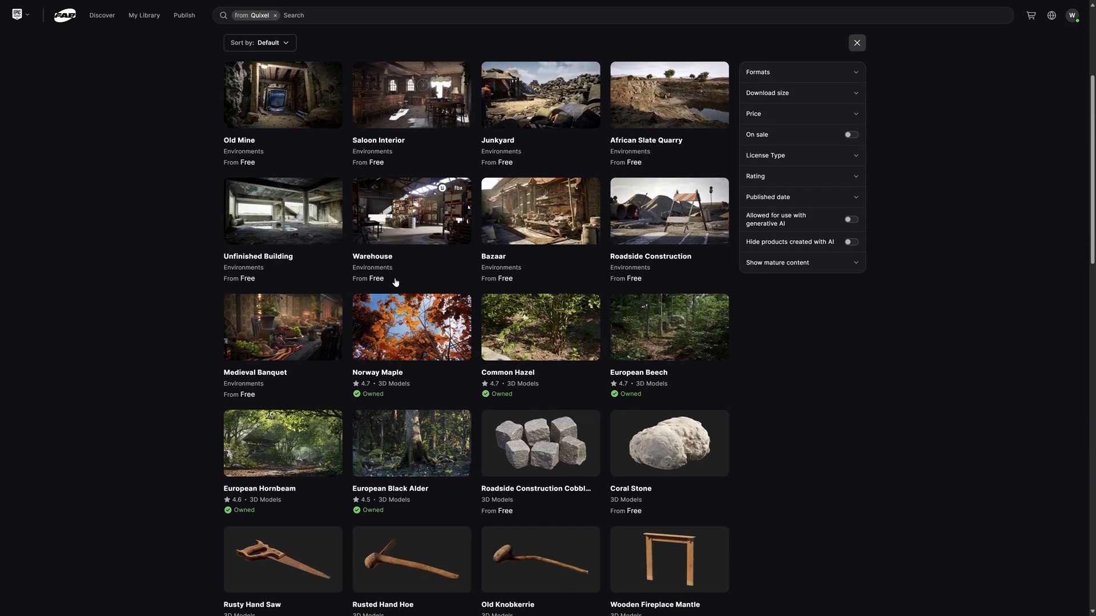
mouse_move(378, 400)
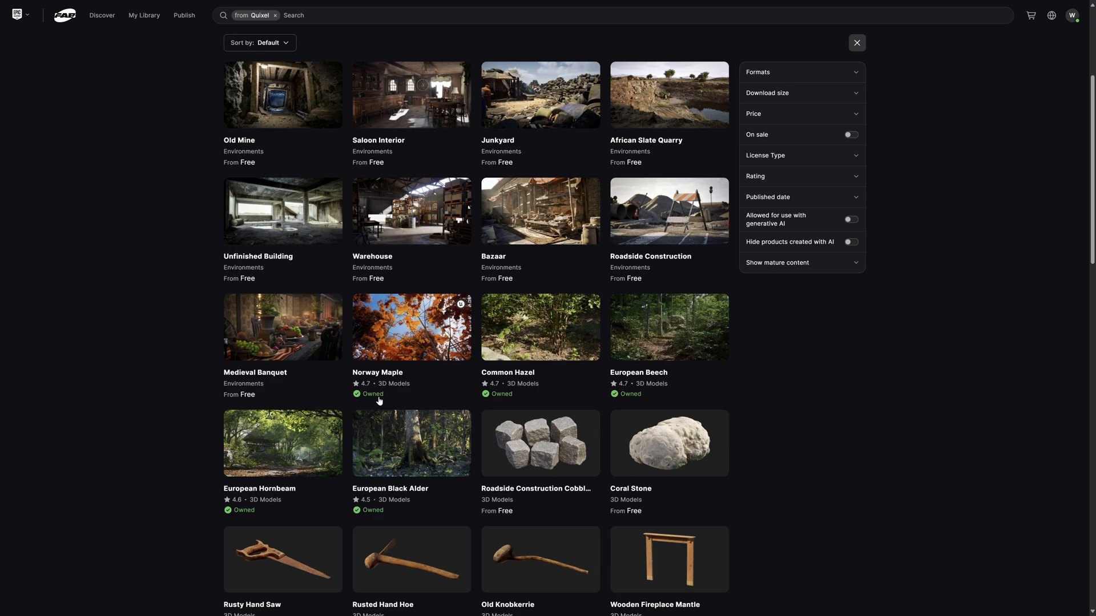
mouse_move(273, 347)
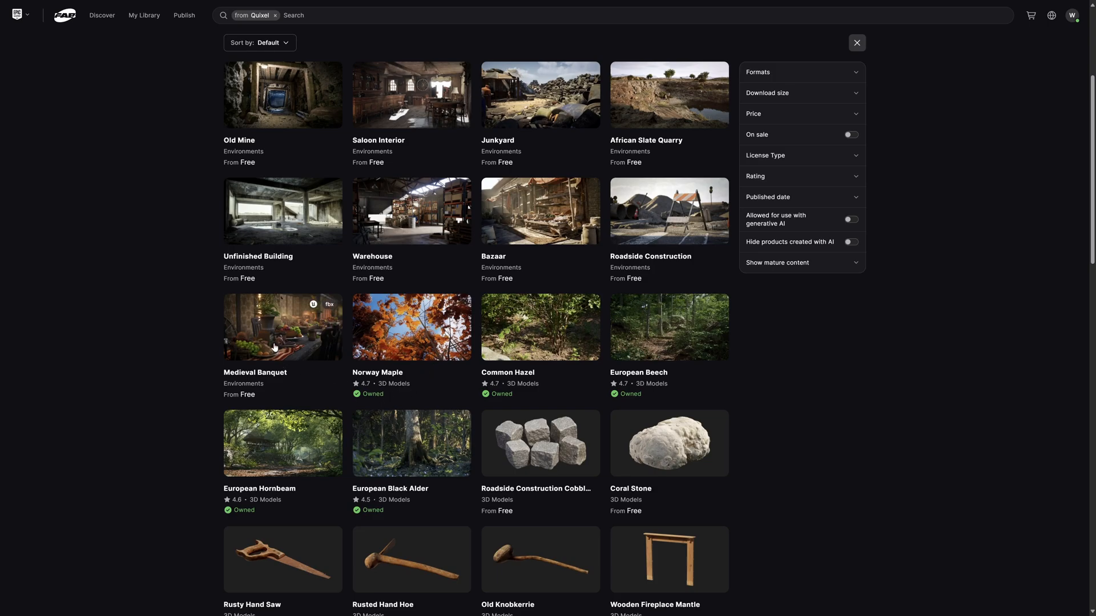
left_click(282, 327)
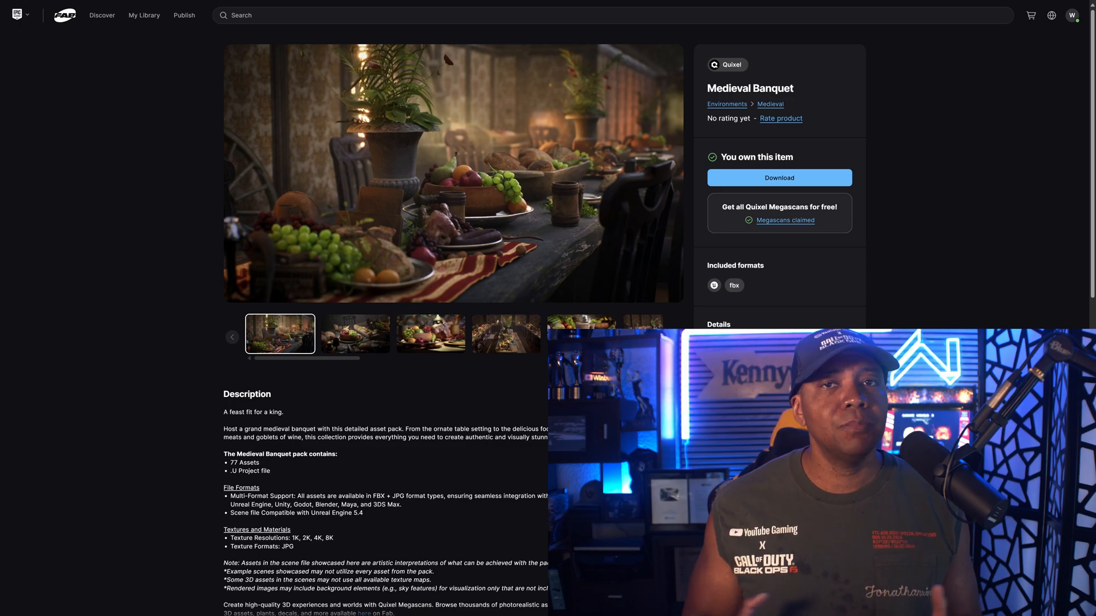
- Review the free Megascans FAQ on missing Quixel assets and return to the top
scroll("down", 3)
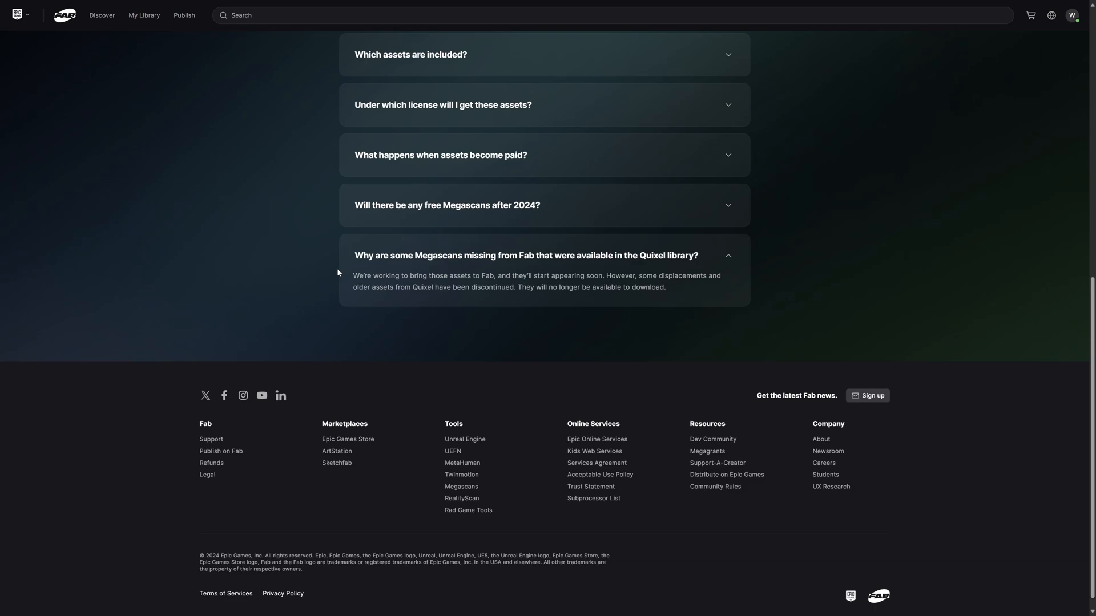
mouse_move(646, 266)
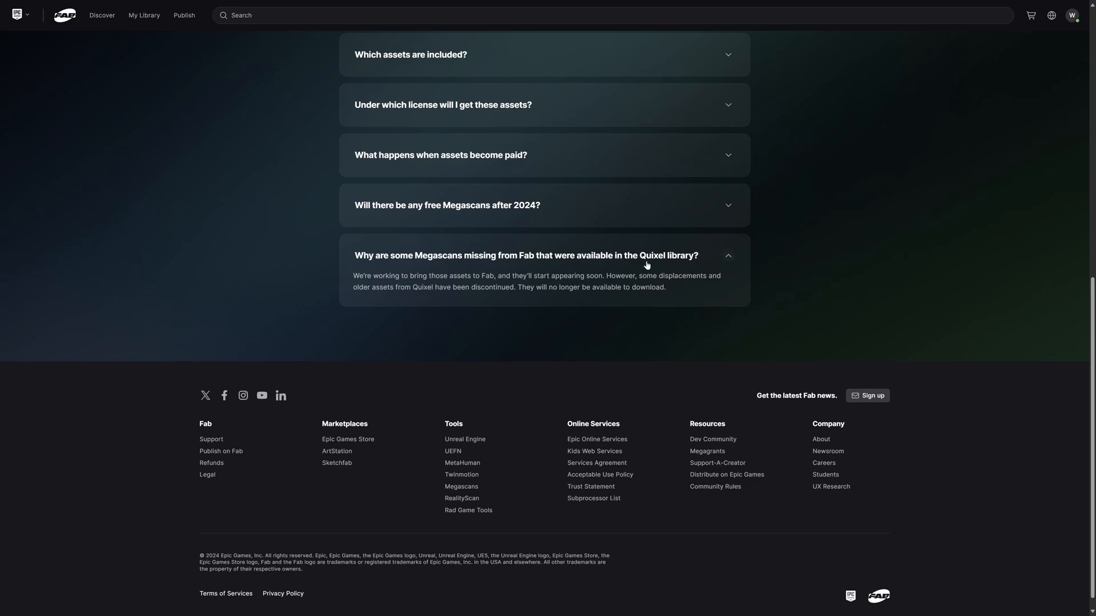
mouse_move(370, 310)
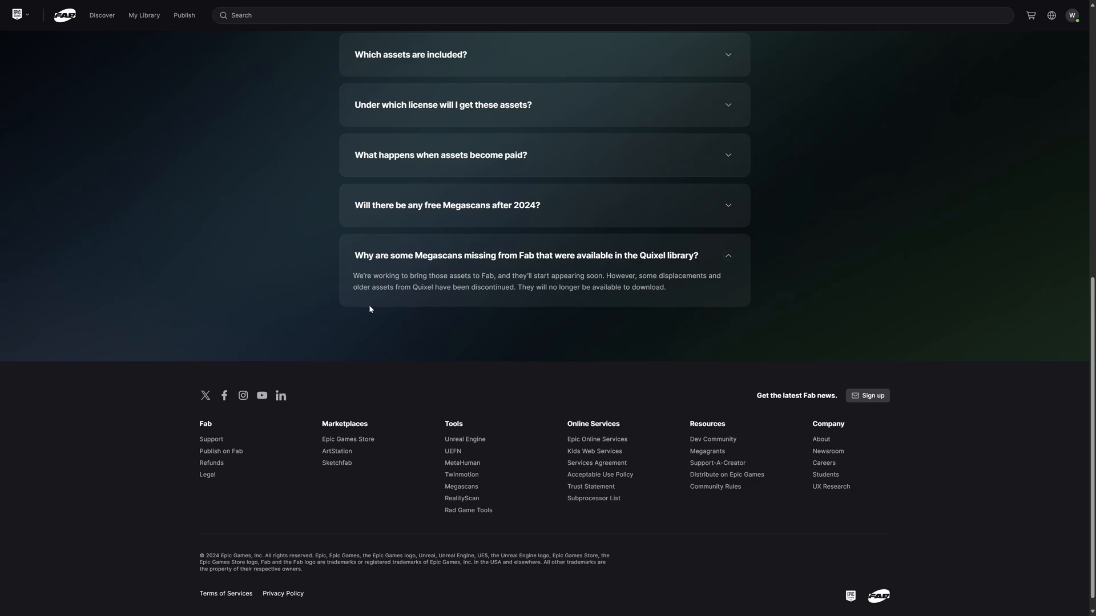
mouse_move(403, 300)
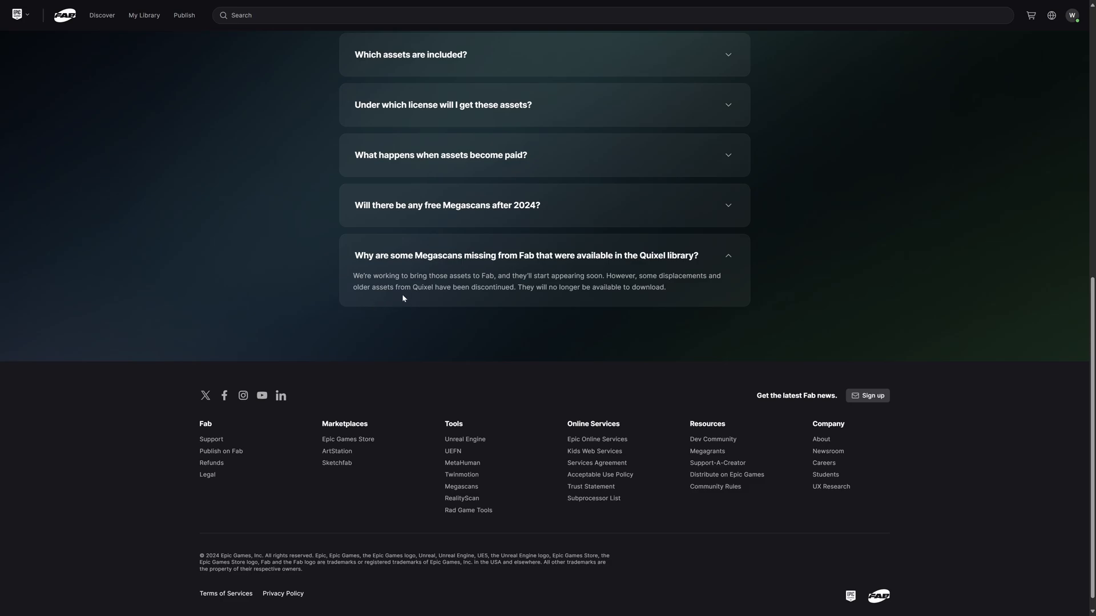
mouse_move(391, 298)
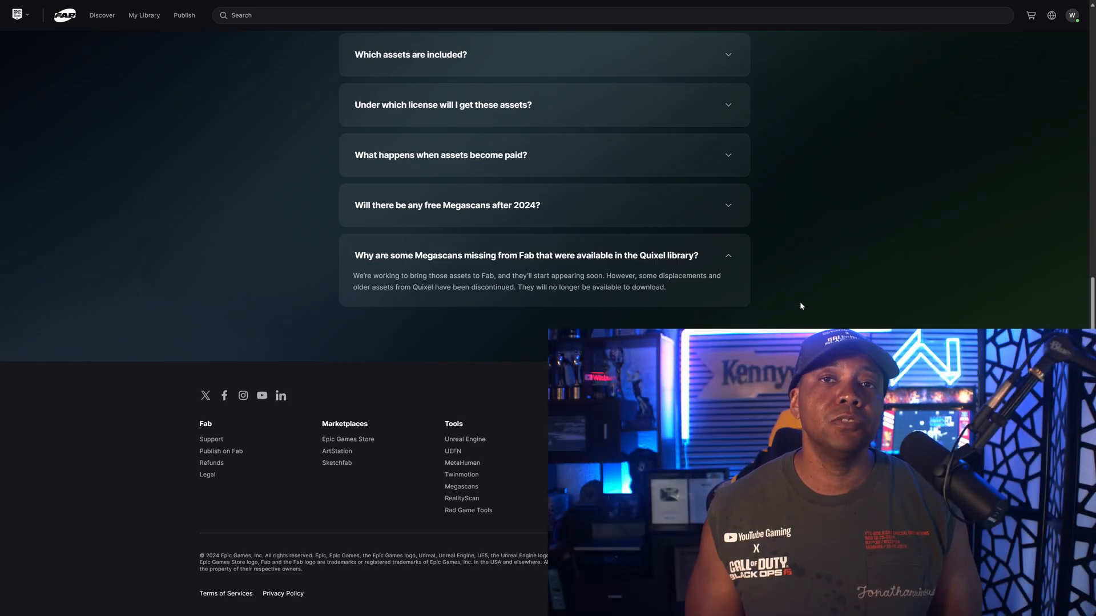
scroll("up", 3)
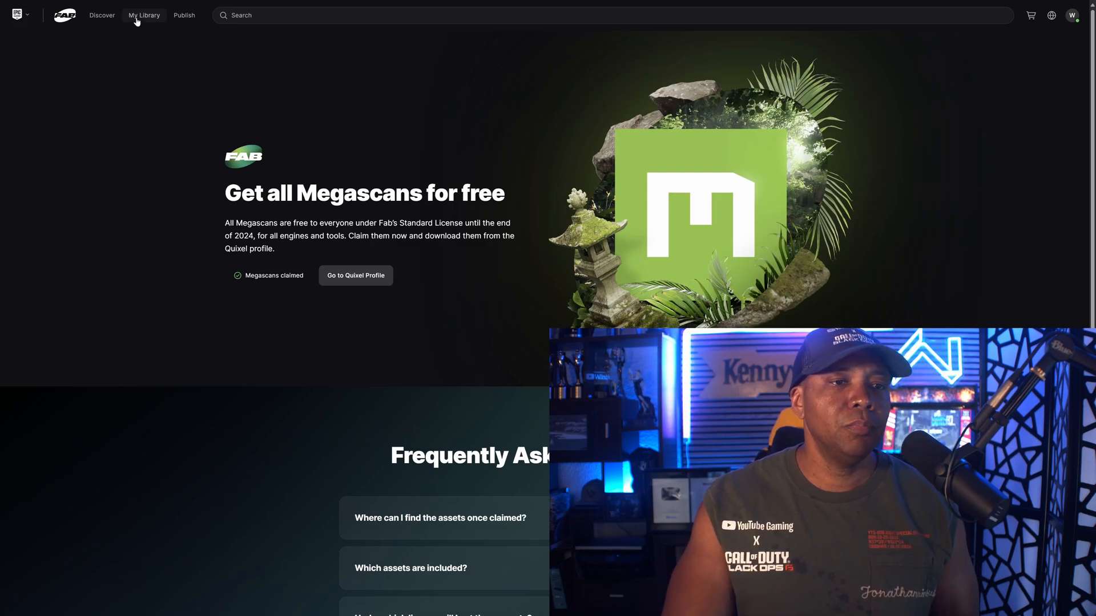
- Browse the owned assets in Fab's My Library
left_click(144, 15)
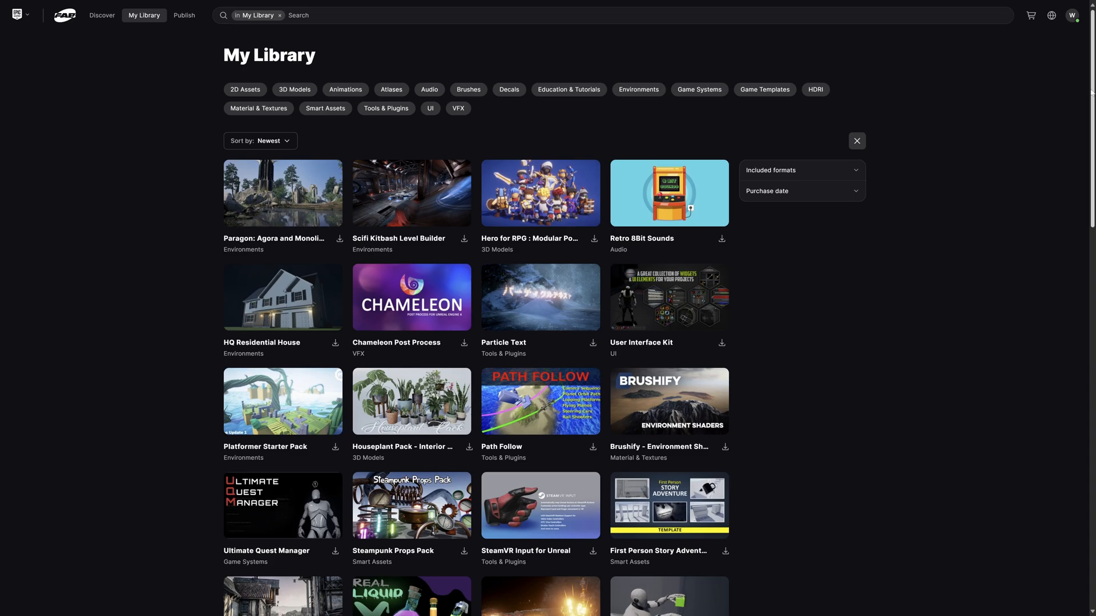
scroll("down", 3)
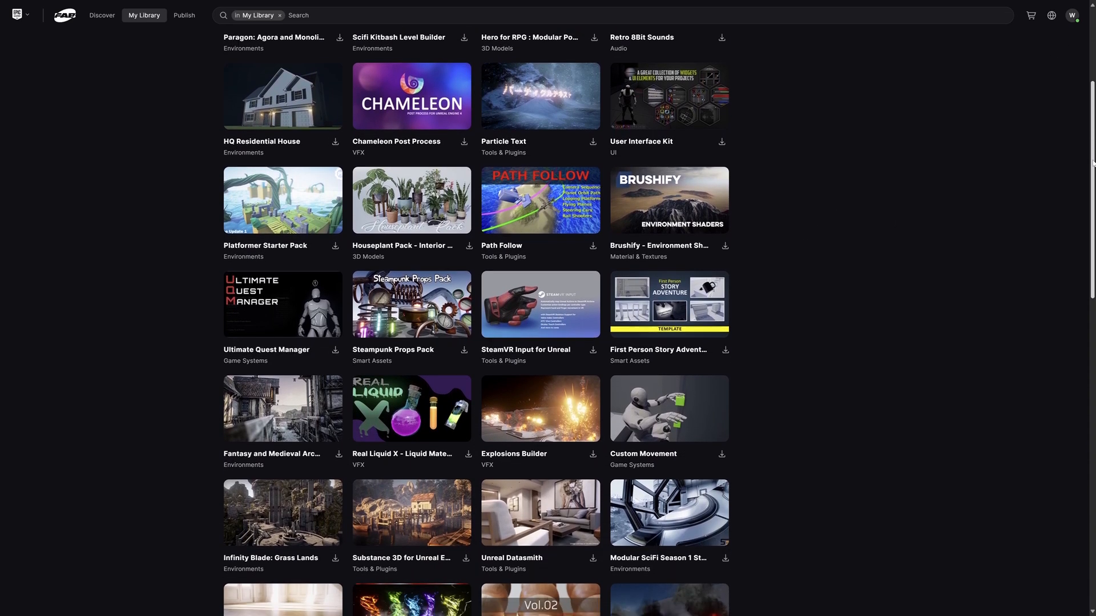
scroll("down", 3)
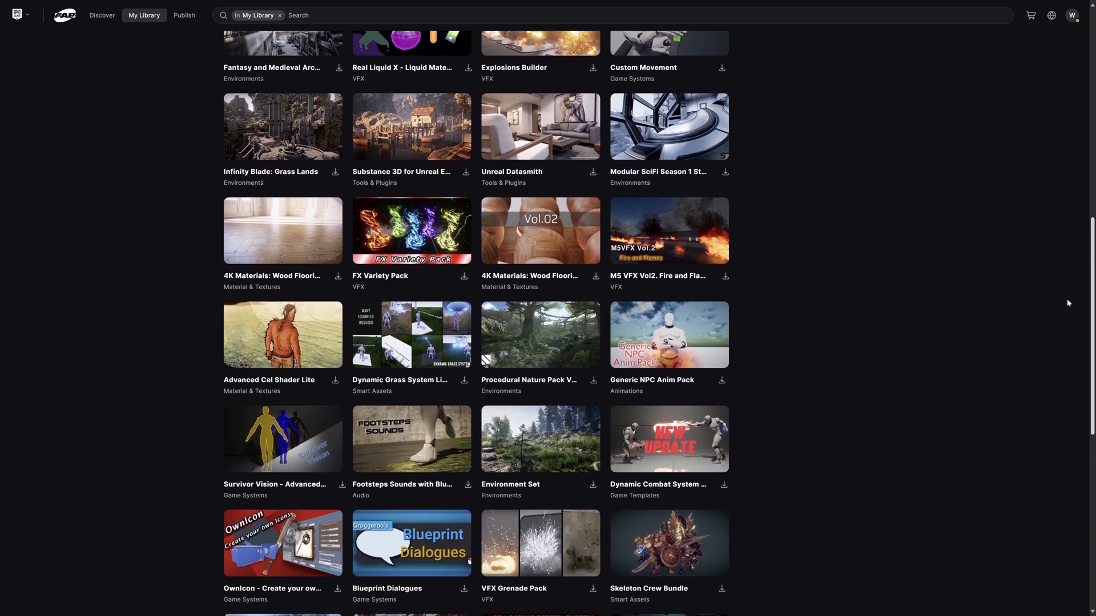
scroll("down", 3)
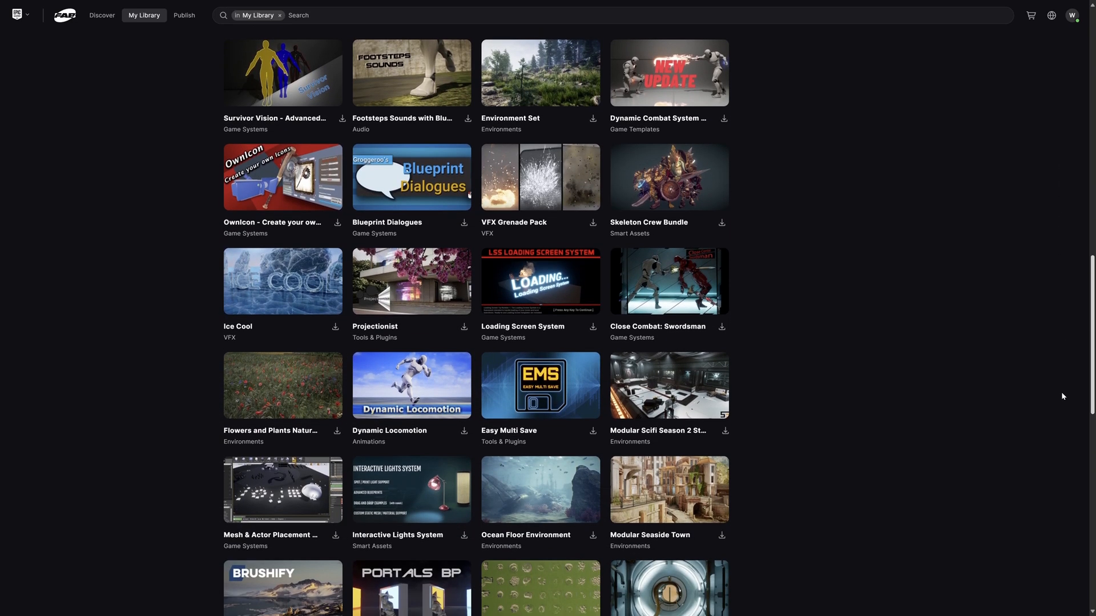
scroll("down", 3)
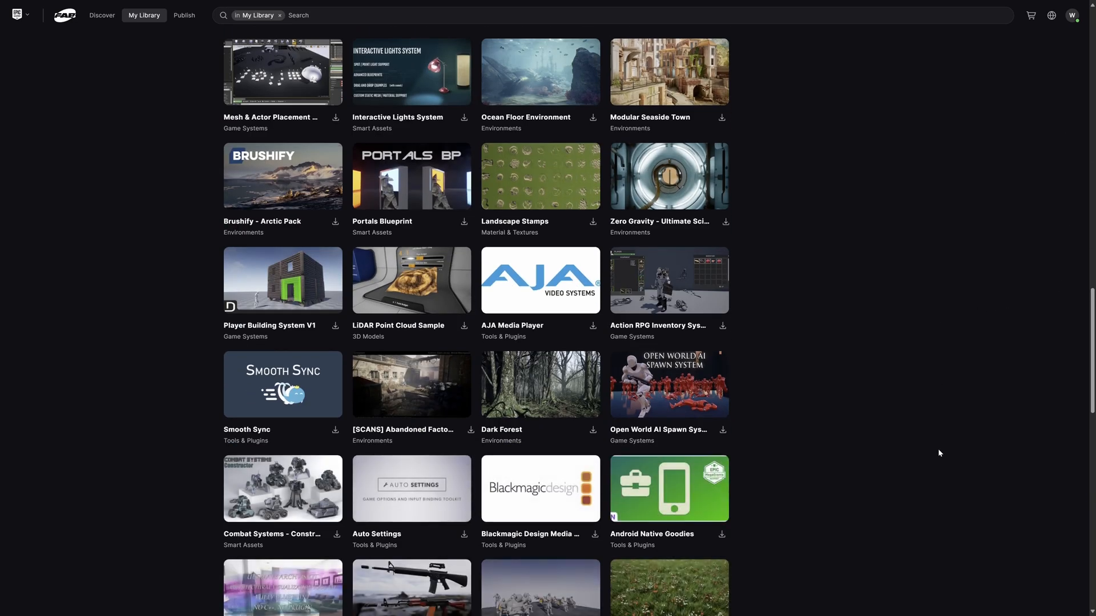
scroll("down", 3)
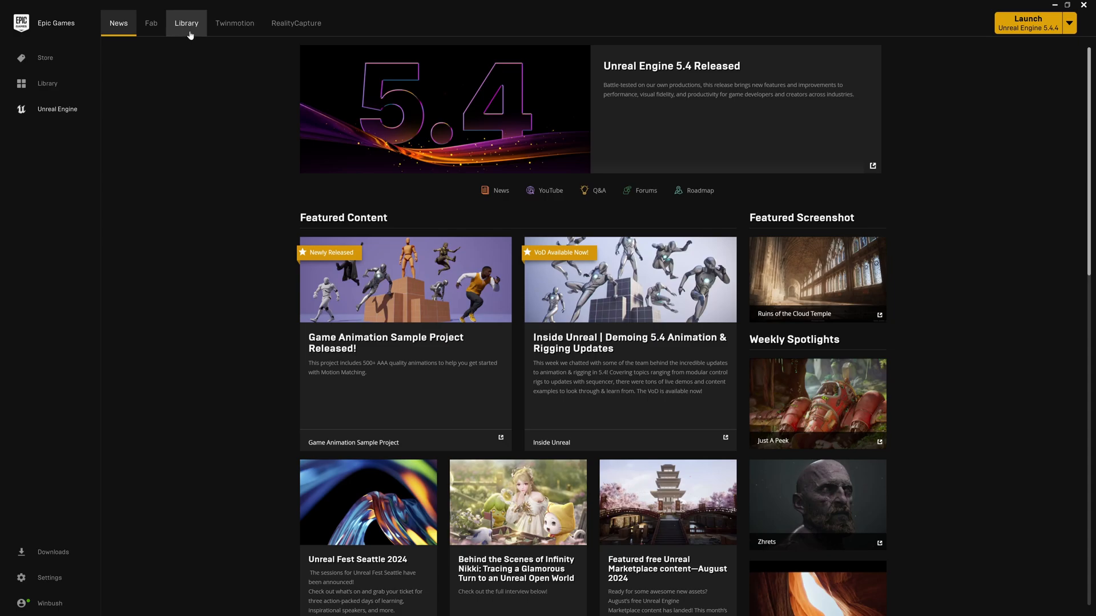
- Browse the Fab Library asset list in the launcher's Unreal Engine Library
left_click(186, 22)
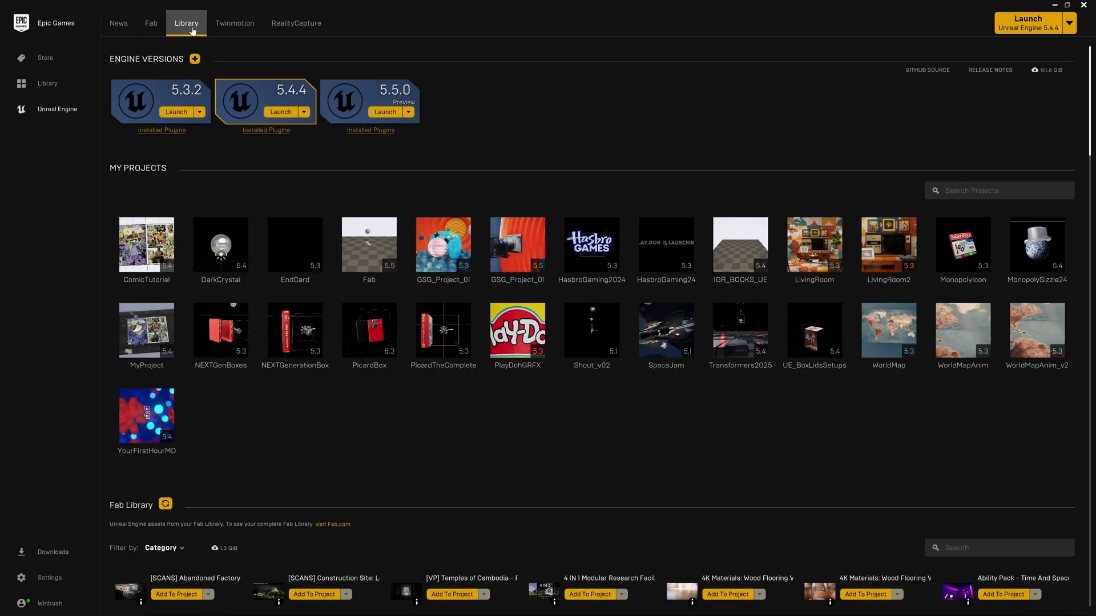
scroll("down", 3)
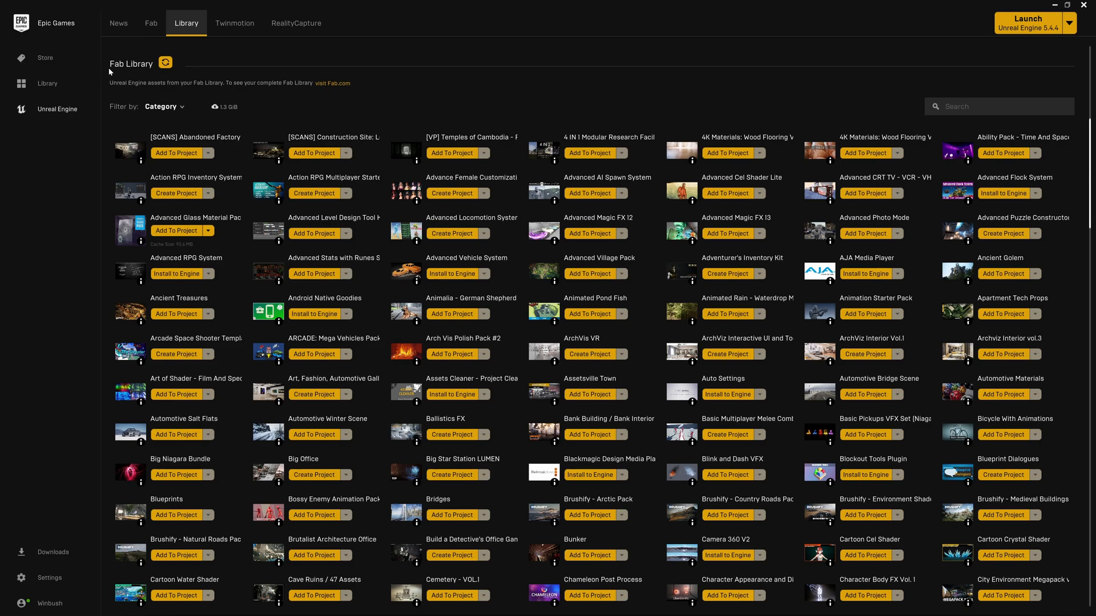
mouse_move(378, 306)
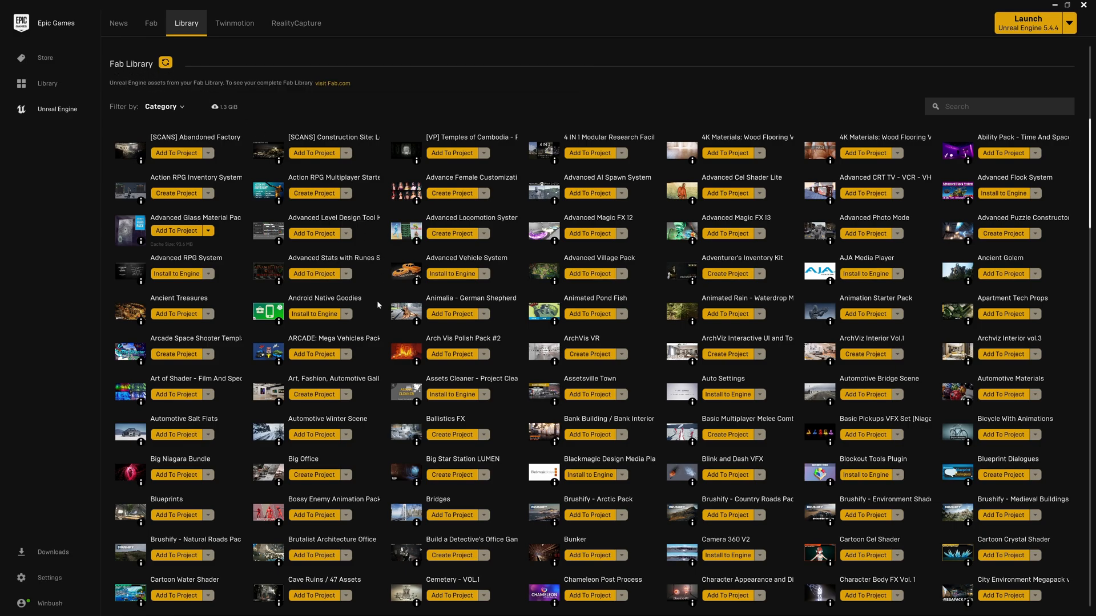
scroll("down", 3)
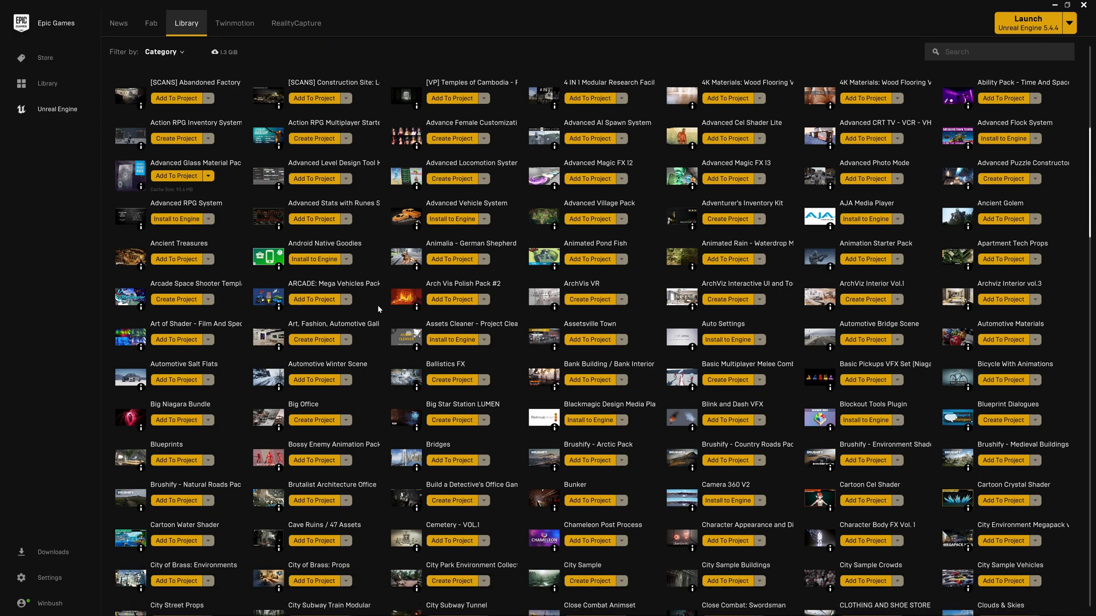
scroll("down", 3)
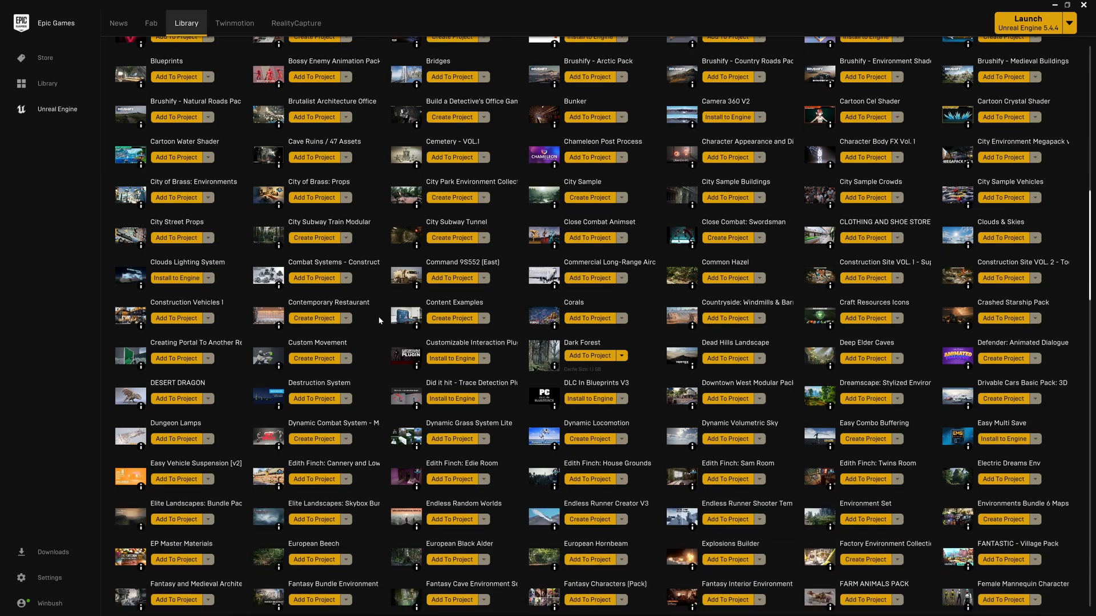
scroll("down", 3)
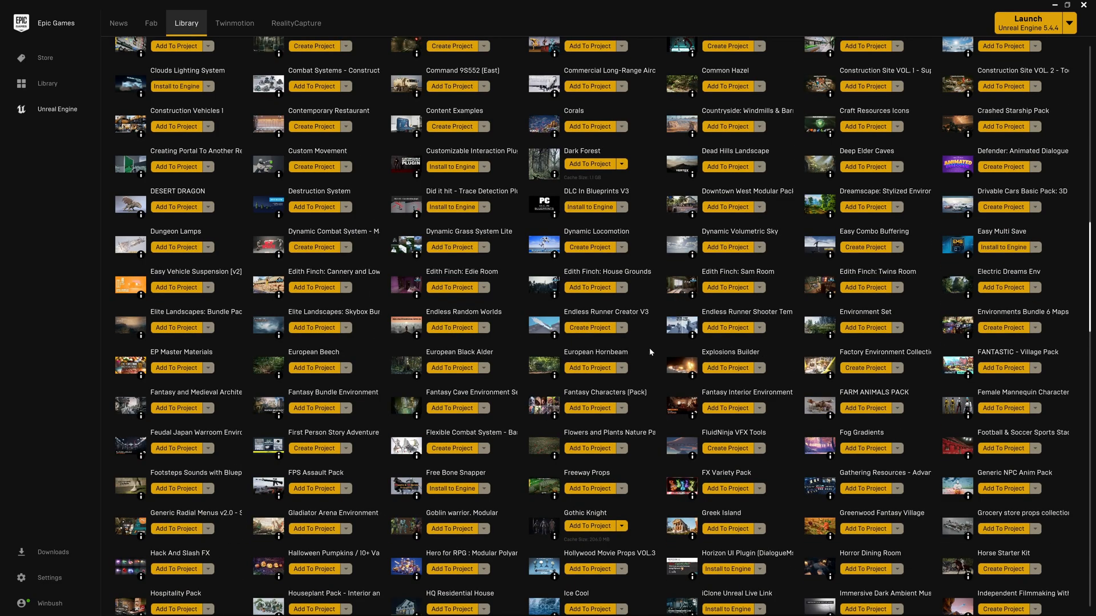
mouse_move(151, 23)
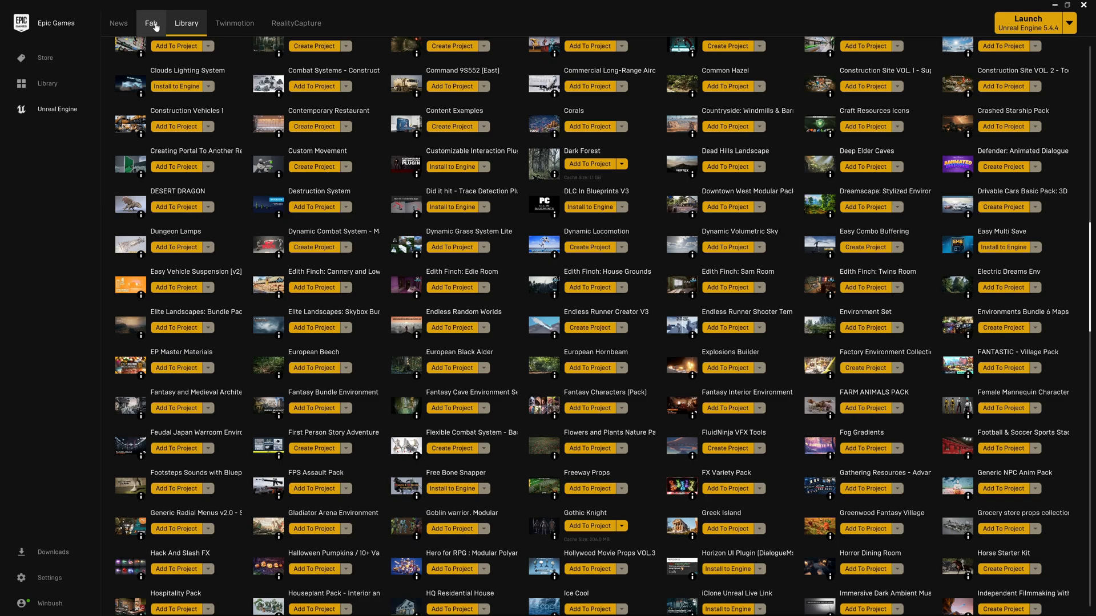
- Reach Fab's Discover home page from the launcher's Fab section to confirm Megascans claimed
left_click(151, 23)
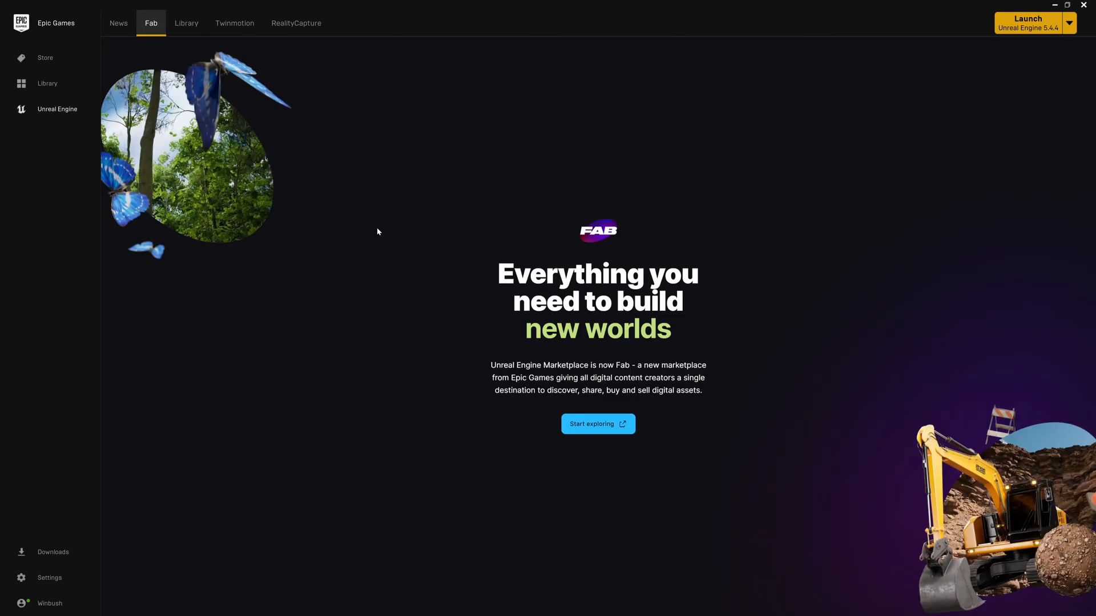
left_click(597, 423)
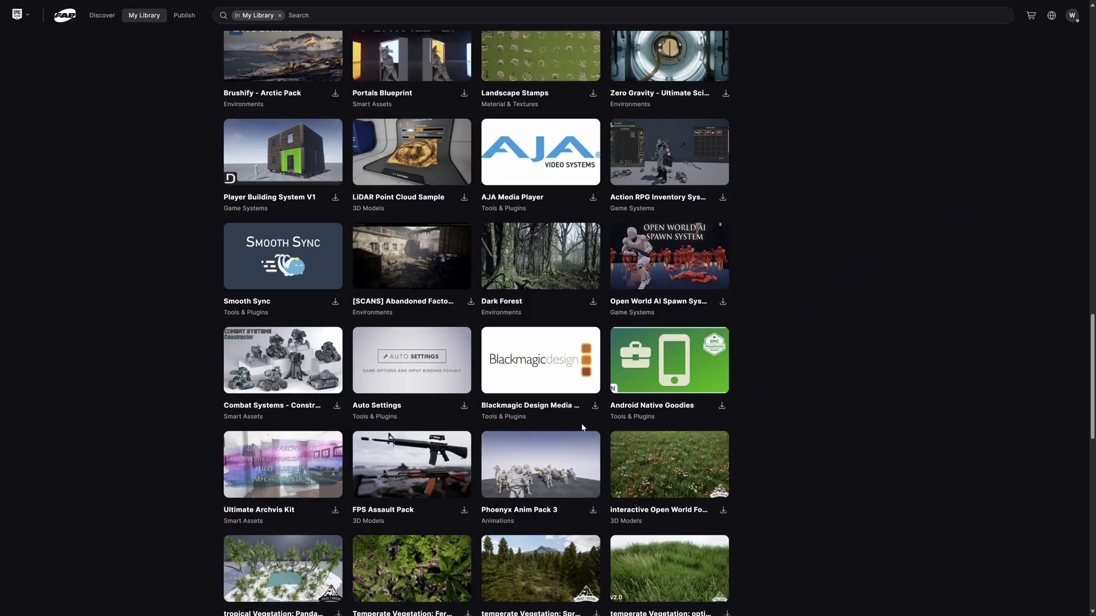
left_click(102, 15)
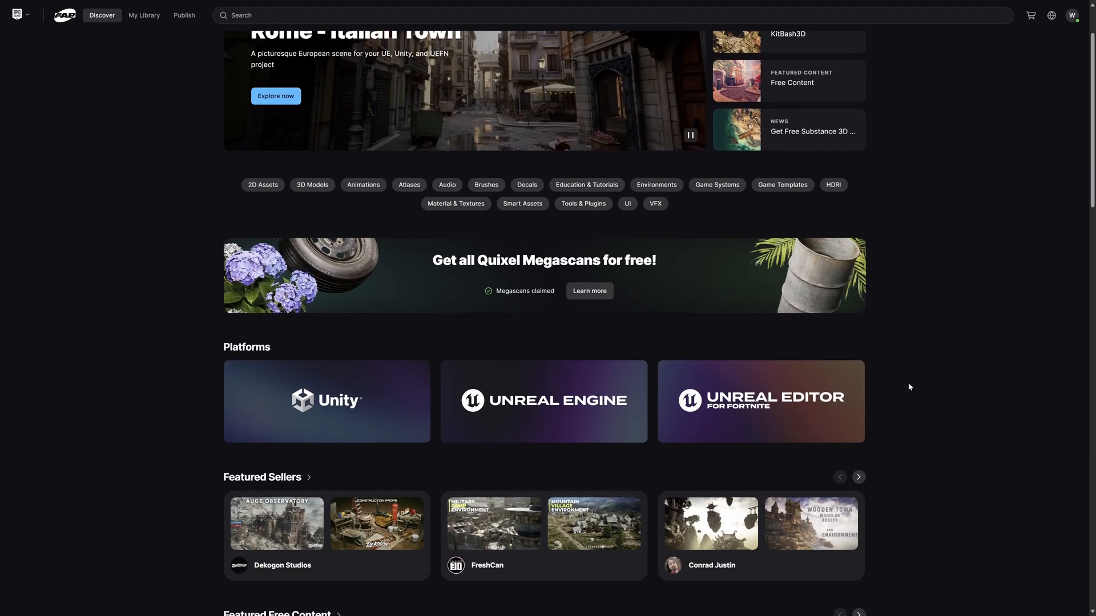
- Scroll the Unreal Engine article to the Window > Fab editor screenshot
scroll("down", 3)
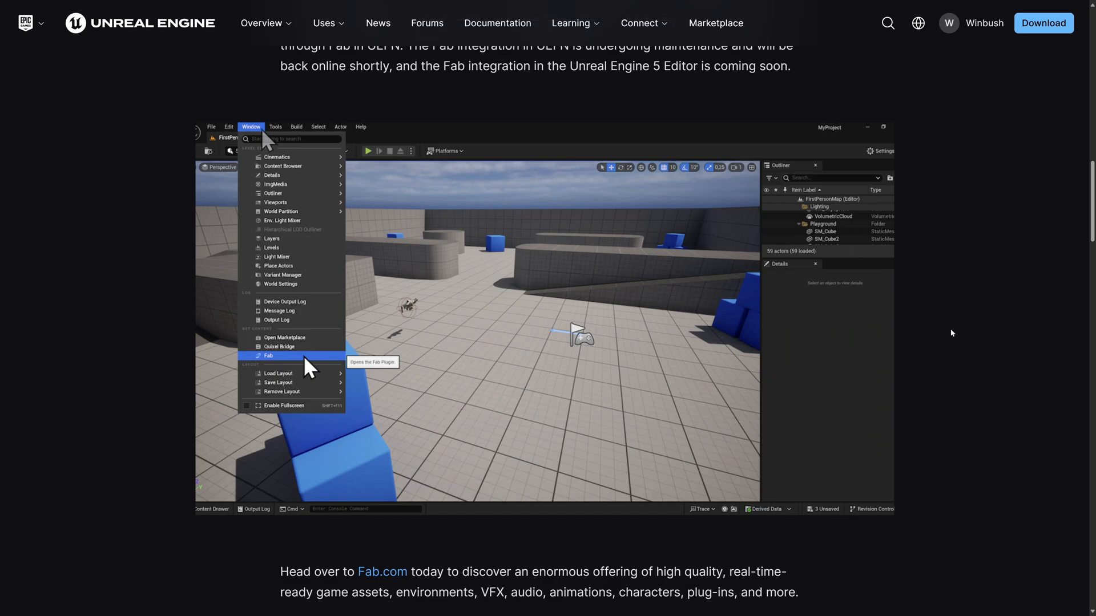
mouse_move(208, 258)
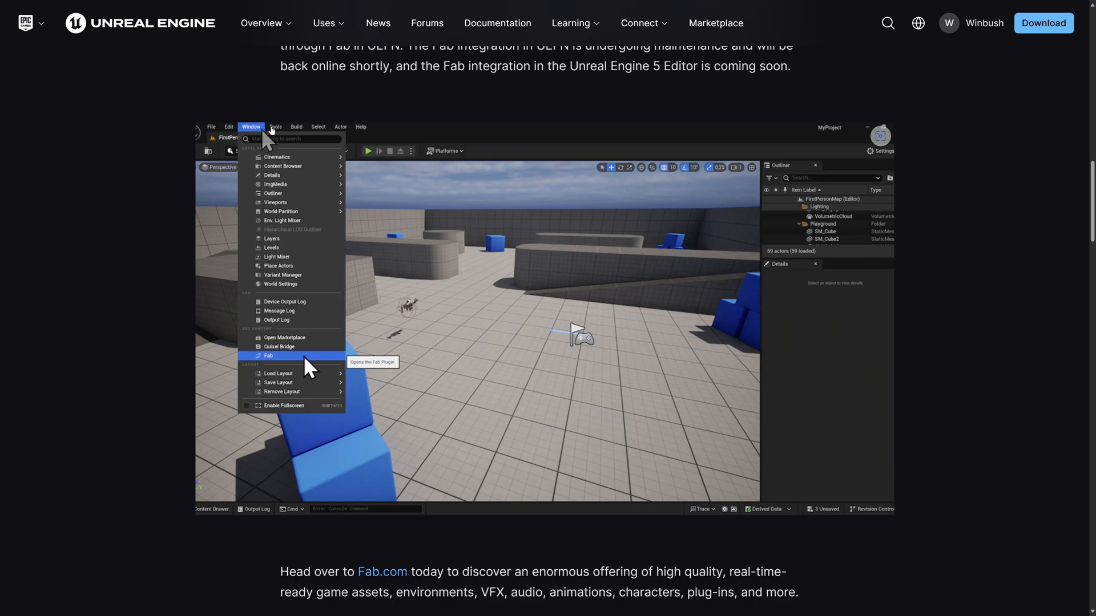
mouse_move(319, 363)
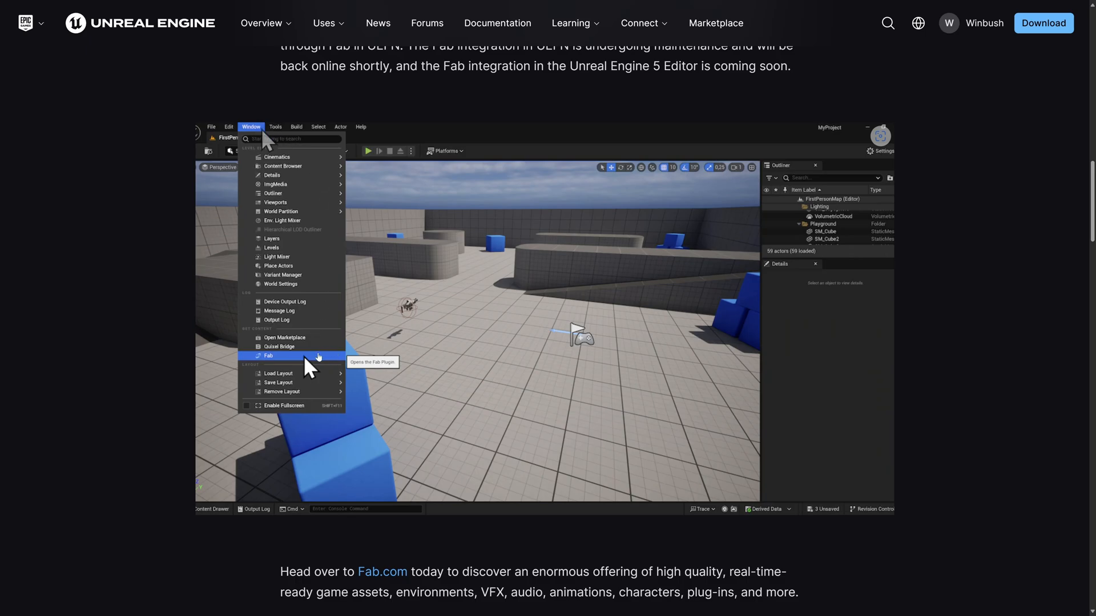